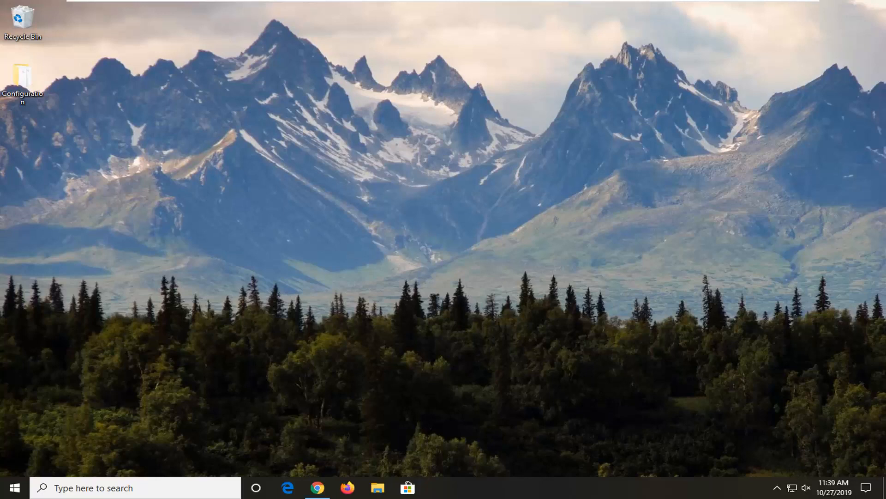
- Search the Start menu for "device manager" and launch it
{"action": "left_click", "coordinate": [11, 487]}
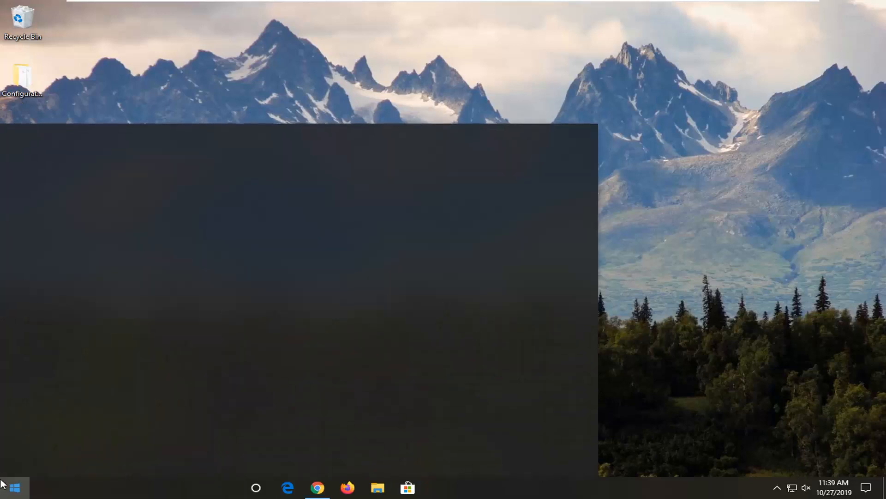
{"action": "left_click", "coordinate": [14, 488]}
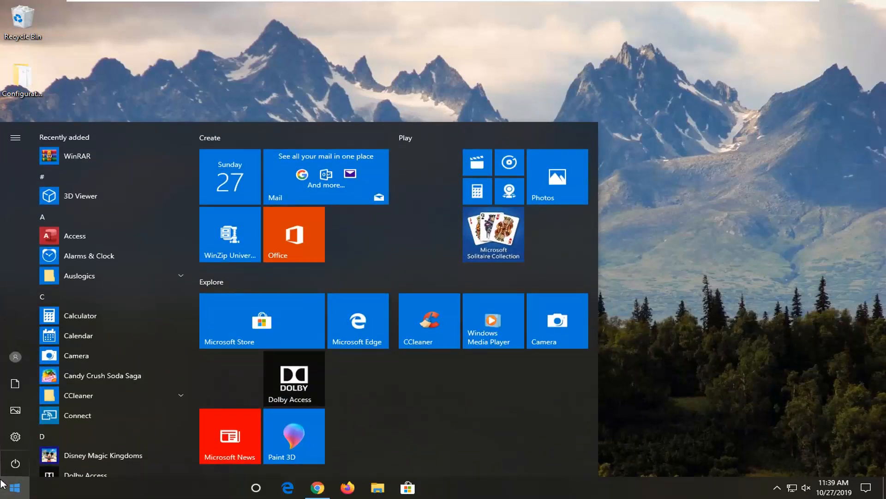
{"action": "type", "text": "device manager"}
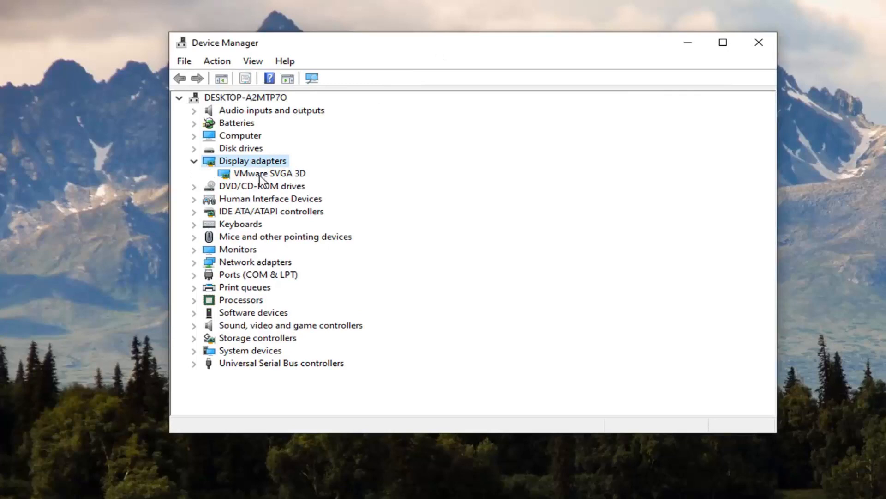
- Choose Update driver for the VMware SVGA 3D adapter
{"action": "left_click", "coordinate": [269, 173]}
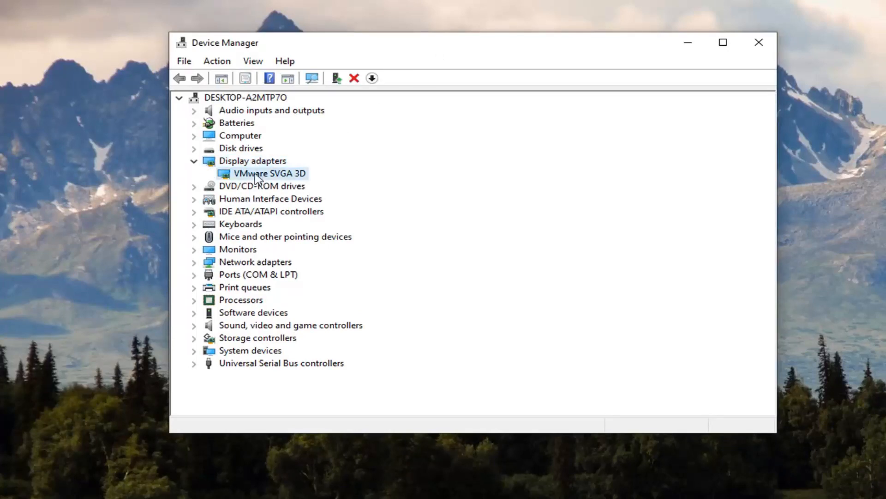
{"action": "right_click", "coordinate": [269, 173]}
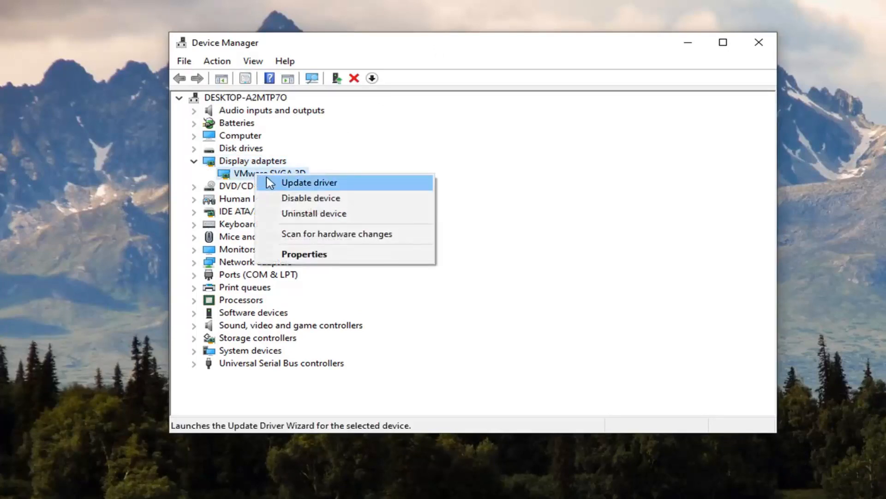
{"action": "left_click", "coordinate": [308, 182]}
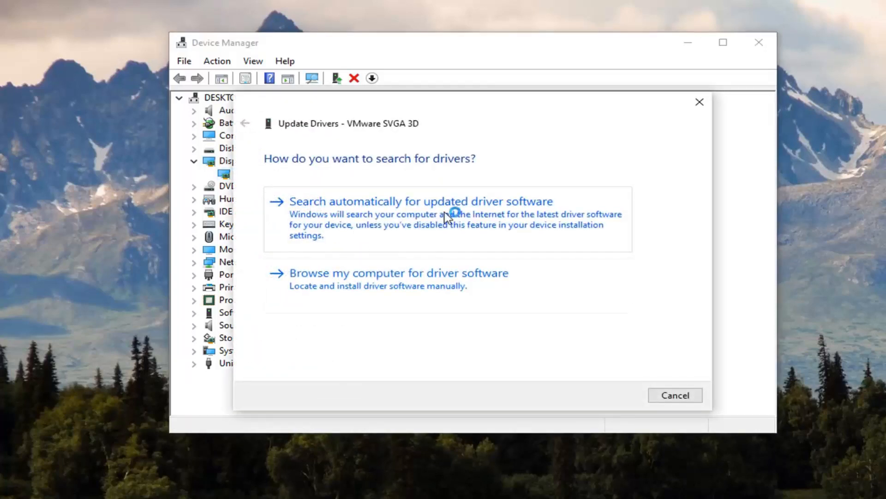
- Search automatically for a VMware SVGA 3D driver, then close the wizard
{"action": "left_click", "coordinate": [420, 201]}
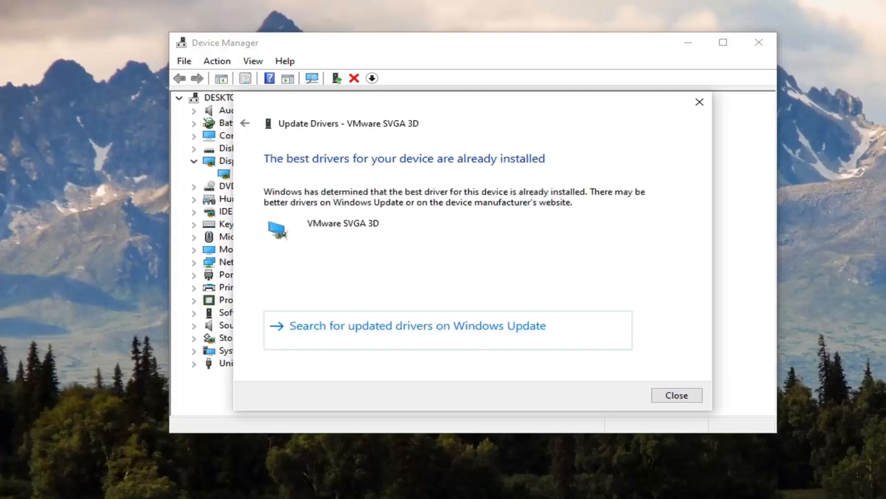
{"action": "mouse_move", "coordinate": [452, 377]}
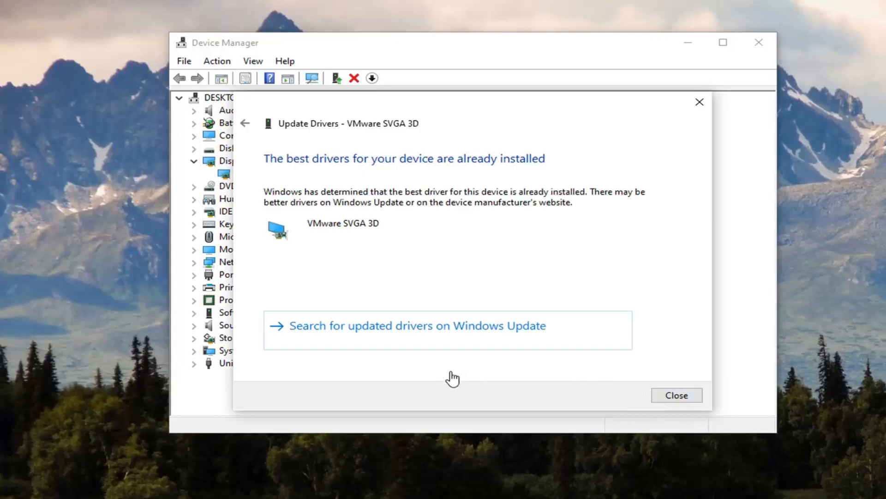
{"action": "left_click", "coordinate": [676, 395]}
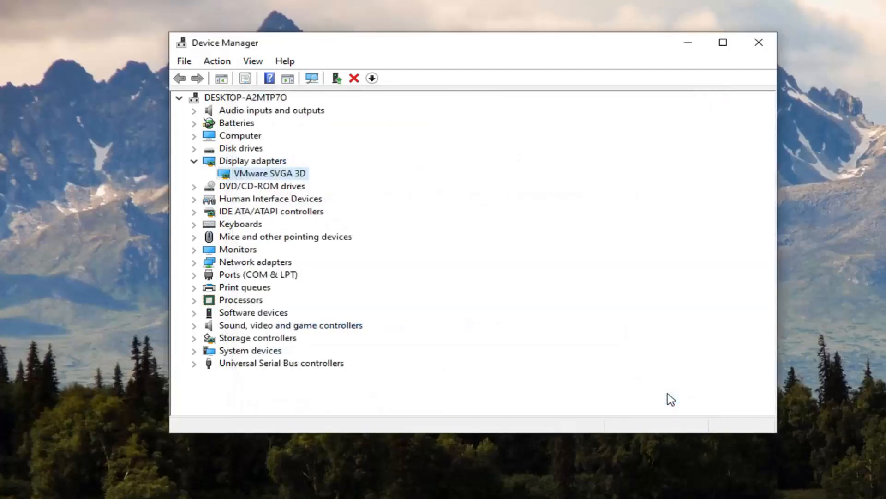
{"action": "mouse_move", "coordinate": [642, 295]}
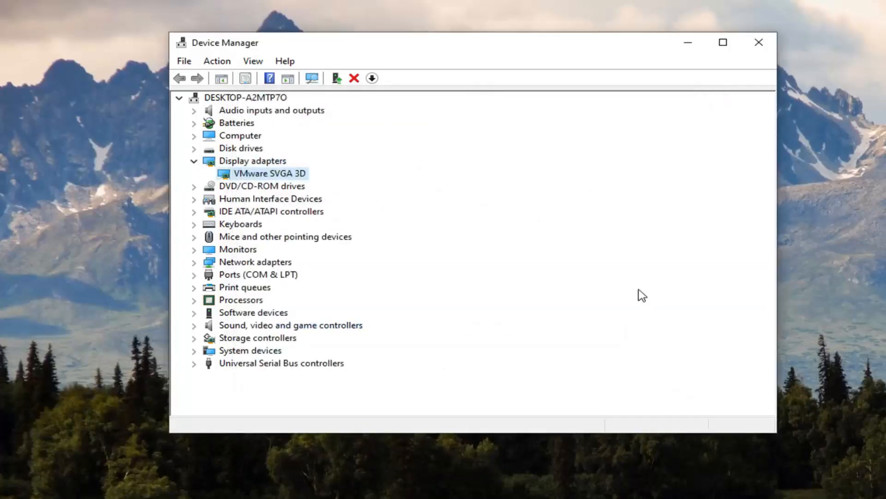
- Close Device Manager and run Registry Editor as administrator, approving the UAC prompt
{"action": "left_click", "coordinate": [758, 42]}
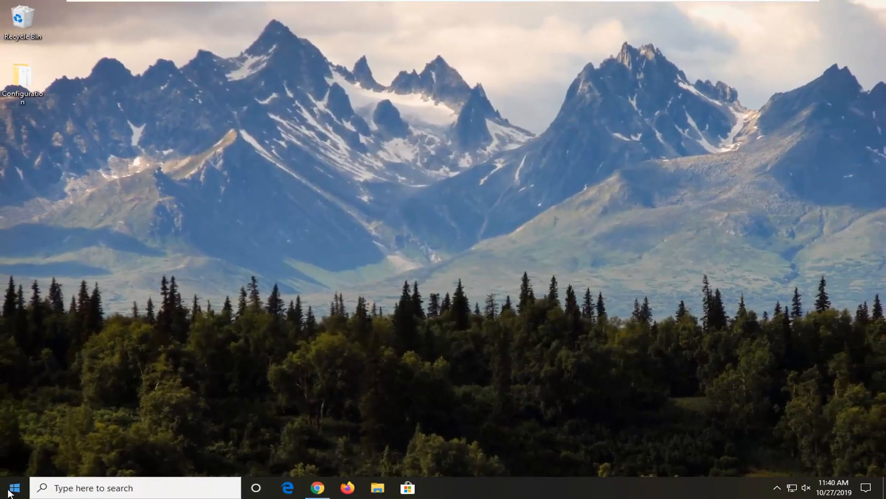
{"action": "type", "text": "regd"}
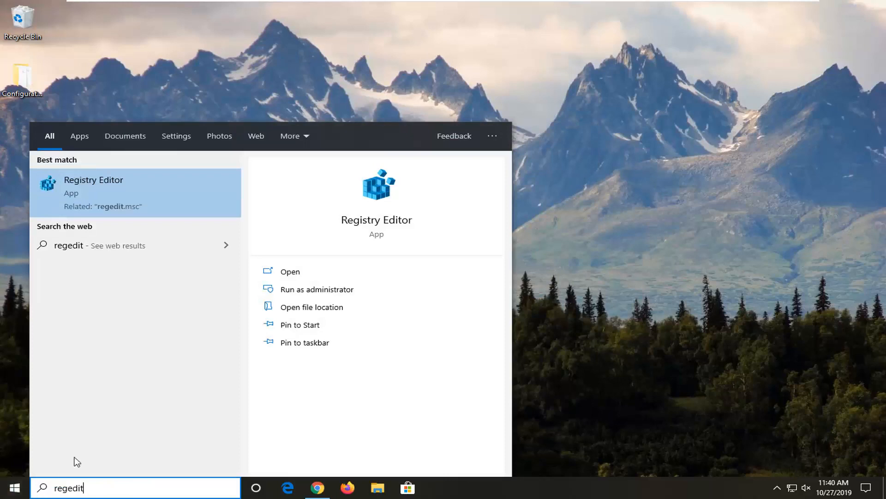
{"action": "mouse_move", "coordinate": [110, 197]}
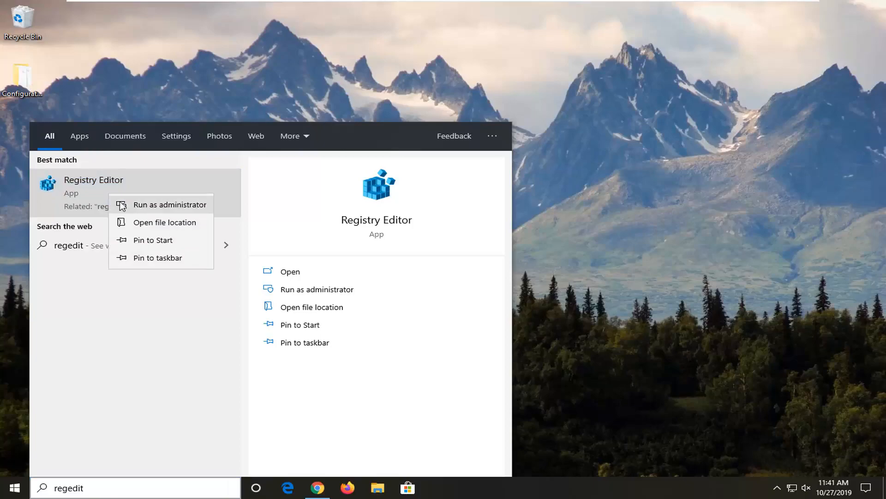
{"action": "left_click", "coordinate": [169, 204]}
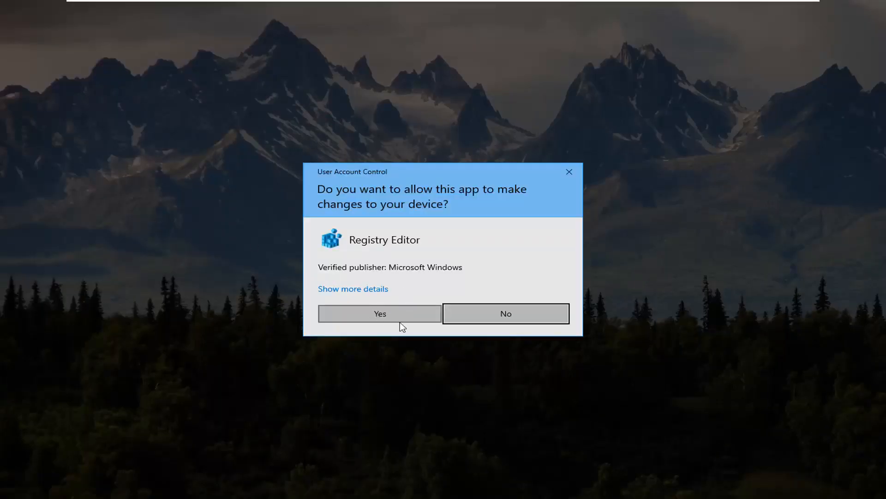
{"action": "left_click", "coordinate": [380, 313]}
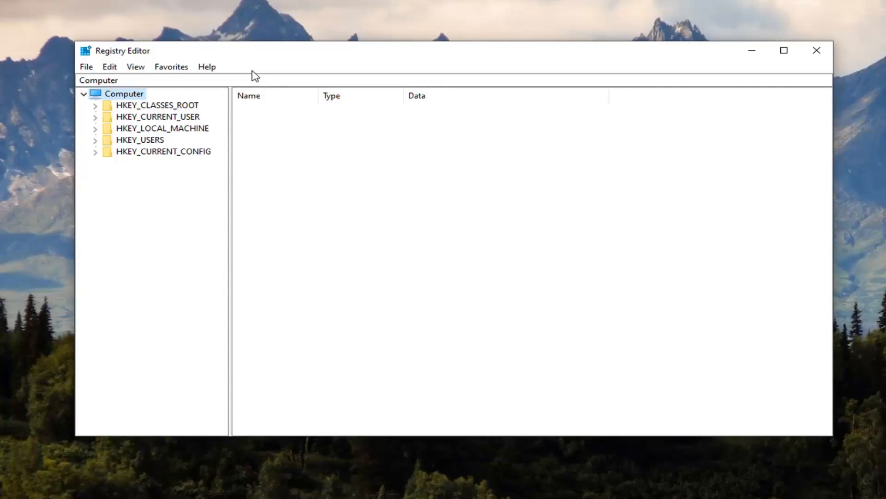
{"action": "left_click", "coordinate": [86, 66]}
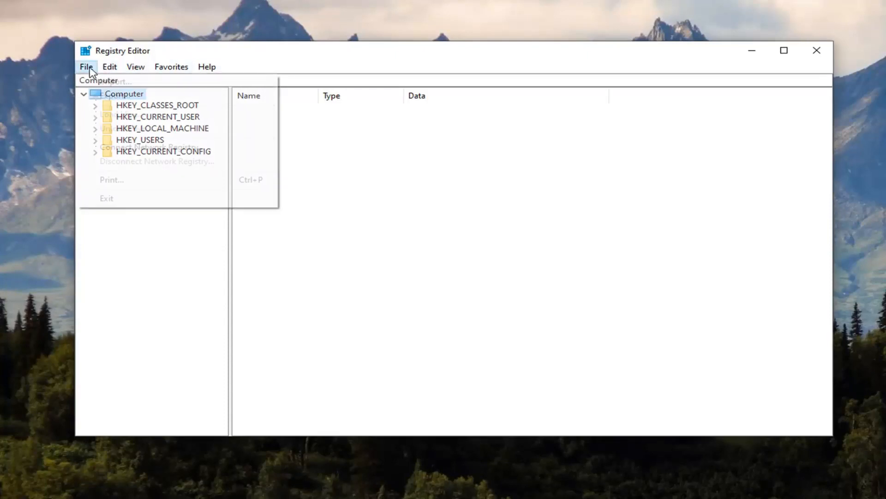
{"action": "left_click", "coordinate": [116, 86]}
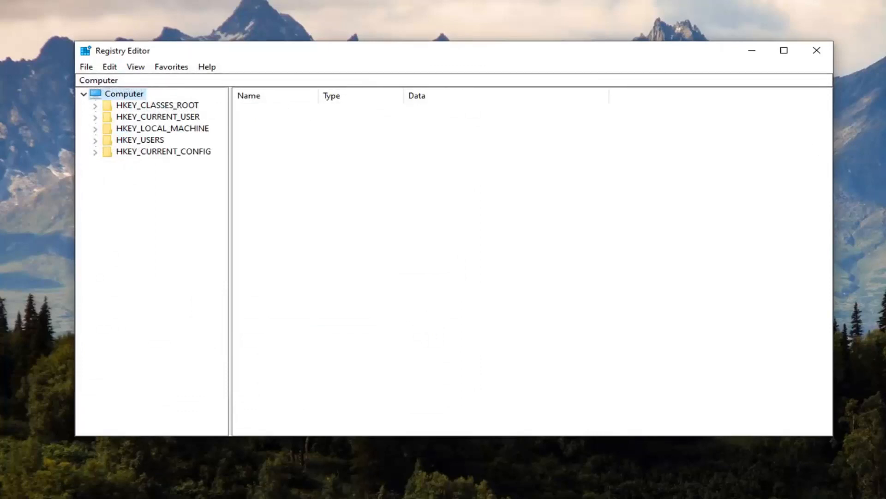
{"action": "mouse_move", "coordinate": [153, 144]}
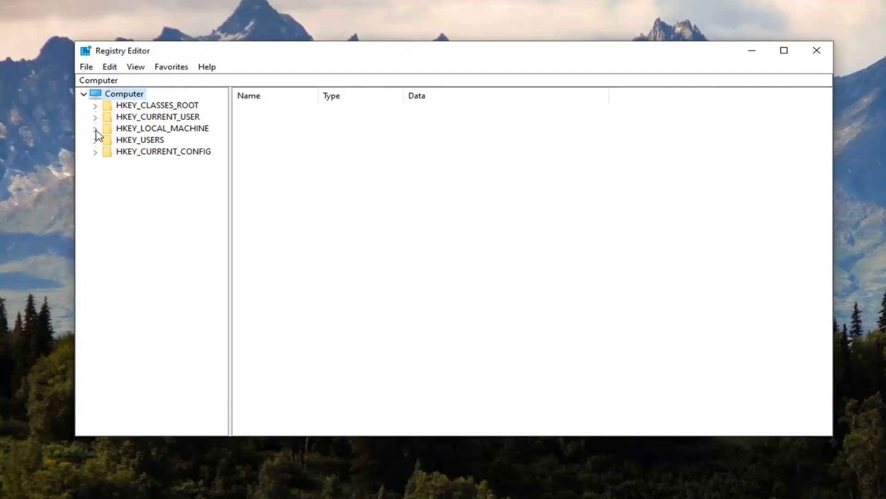
- Expand HKEY_LOCAL_MACHINE and SYSTEM, selecting CurrentControlSet
{"action": "left_click", "coordinate": [95, 128]}
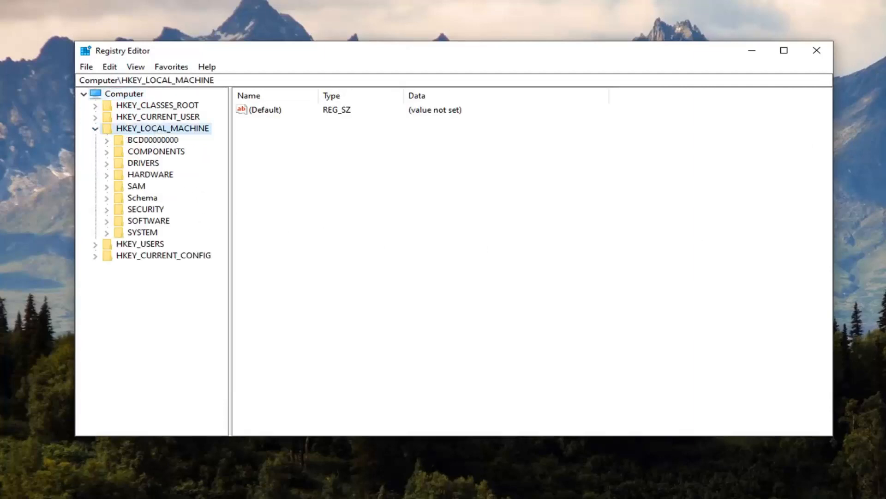
{"action": "mouse_move", "coordinate": [141, 234]}
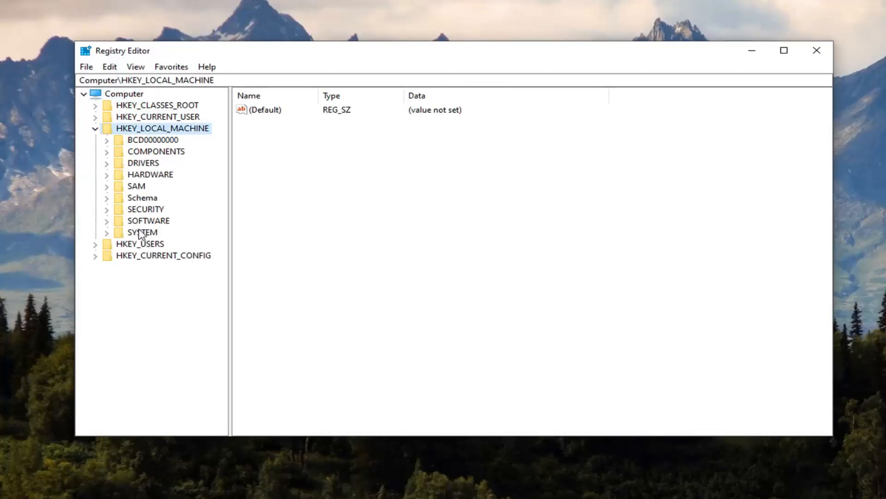
{"action": "left_click", "coordinate": [143, 232]}
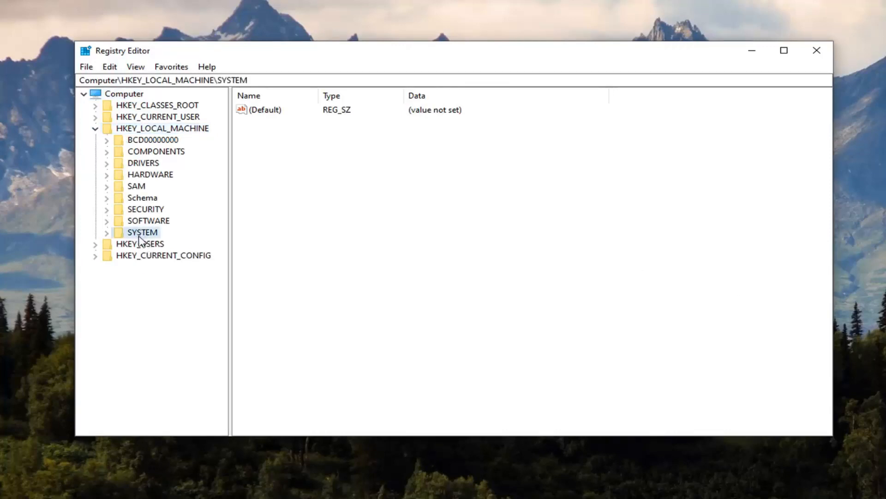
{"action": "left_click", "coordinate": [107, 232]}
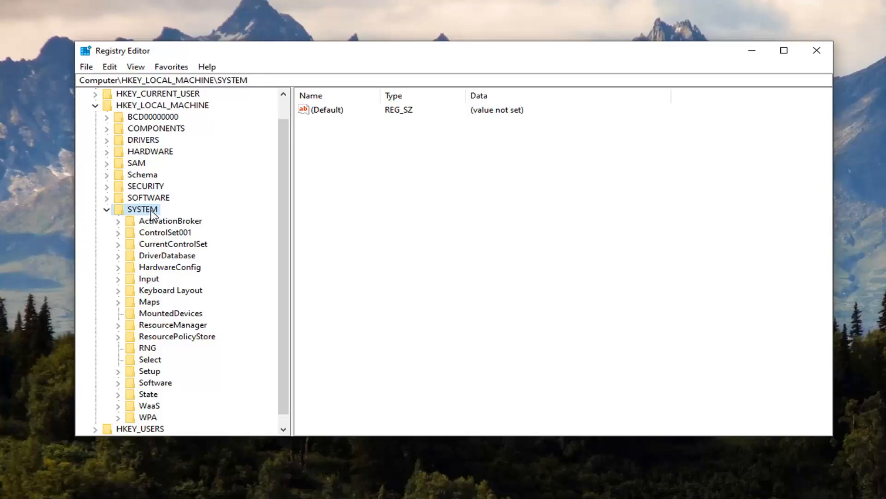
{"action": "left_click", "coordinate": [173, 244]}
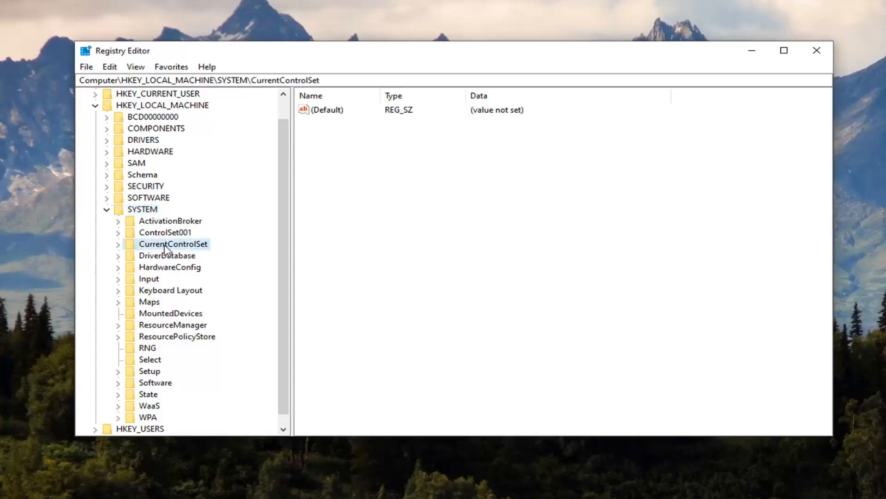
- Expand CurrentControlSet and Control, then select the GraphicsDrivers key
{"action": "left_click", "coordinate": [118, 244]}
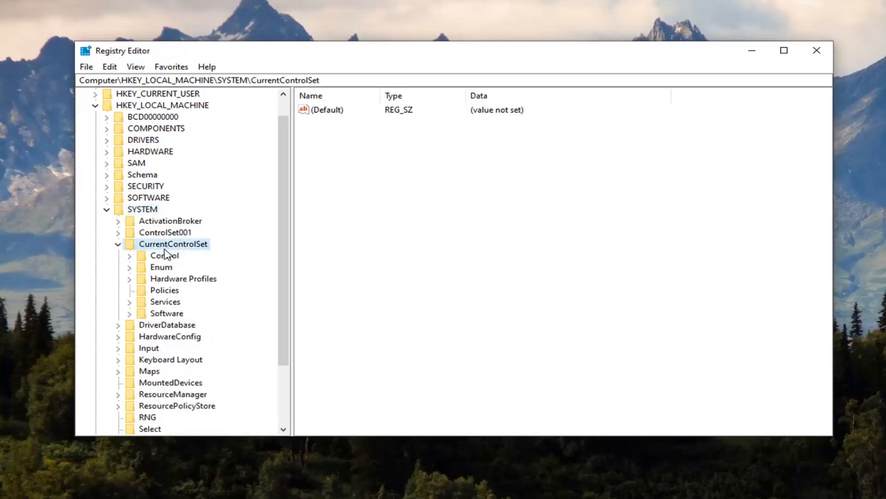
{"action": "left_click", "coordinate": [164, 255]}
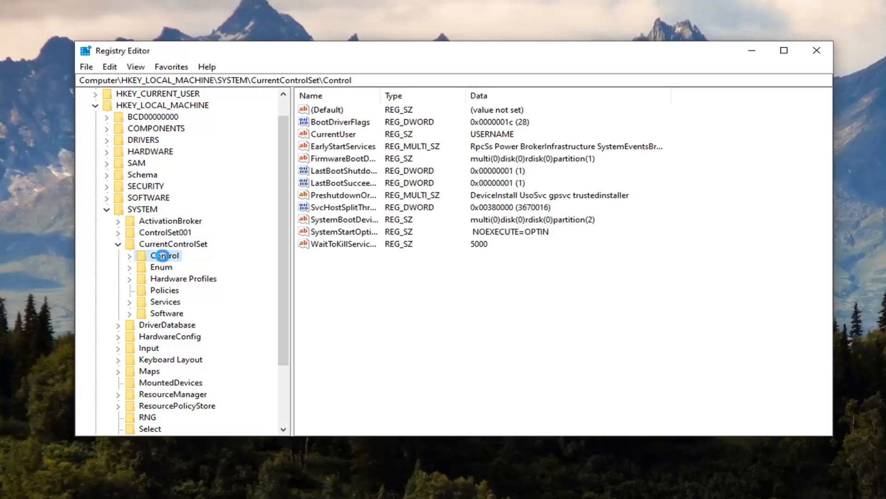
{"action": "left_click", "coordinate": [129, 255]}
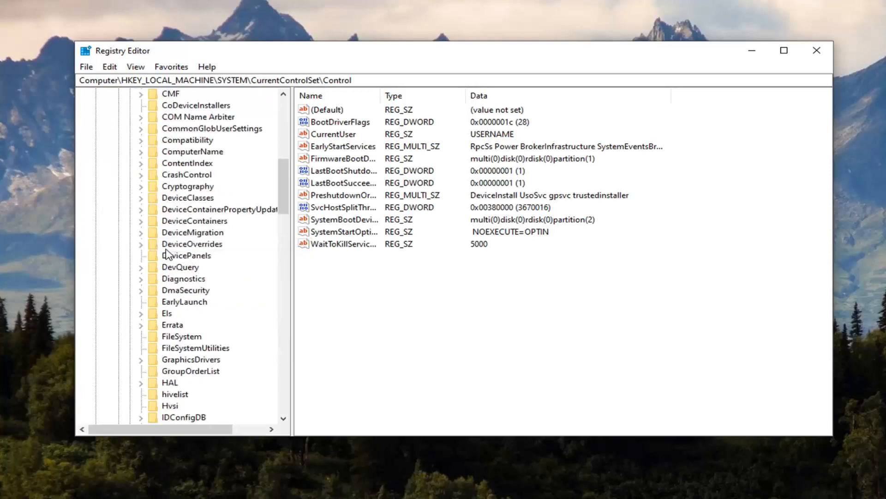
{"action": "mouse_move", "coordinate": [190, 365]}
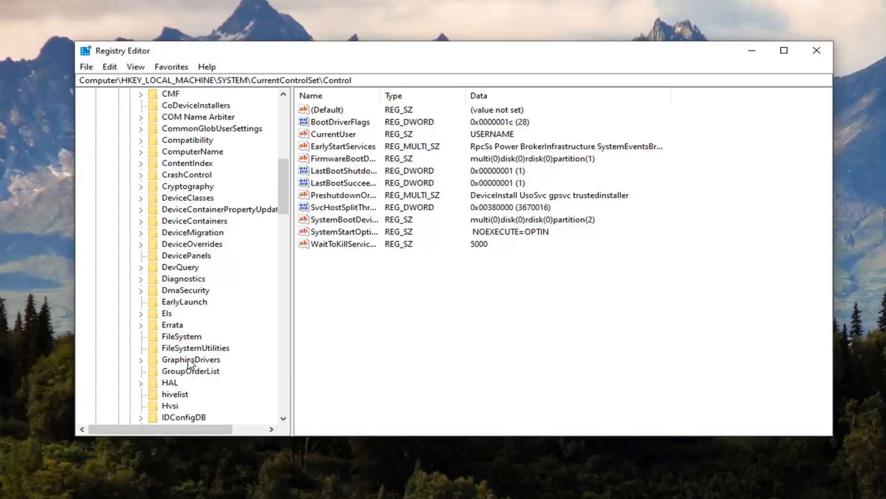
{"action": "left_click", "coordinate": [191, 359]}
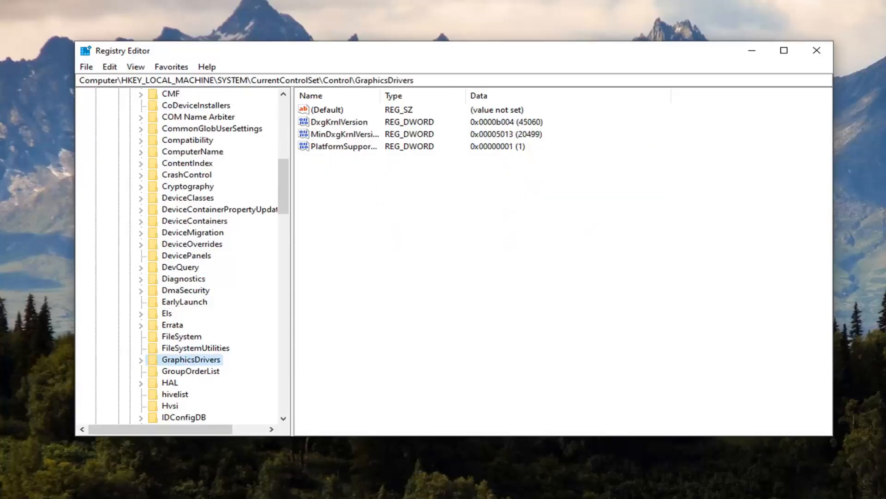
{"action": "mouse_move", "coordinate": [332, 173]}
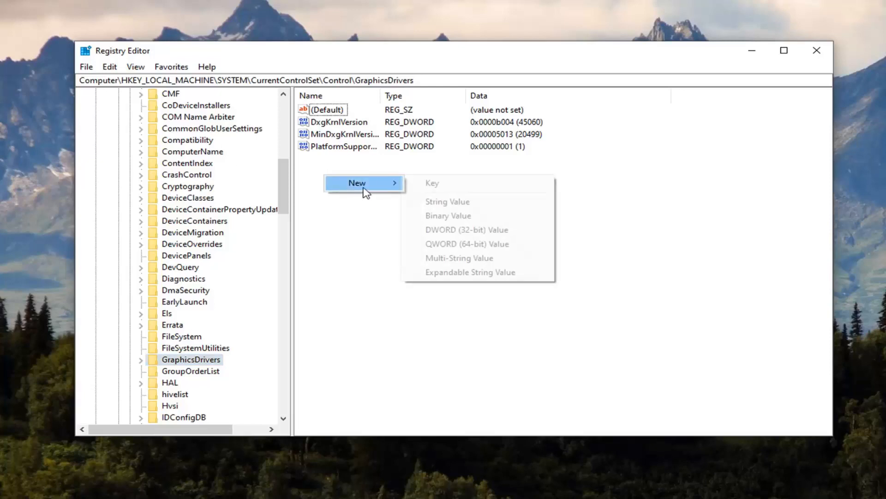
{"action": "mouse_move", "coordinate": [463, 230]}
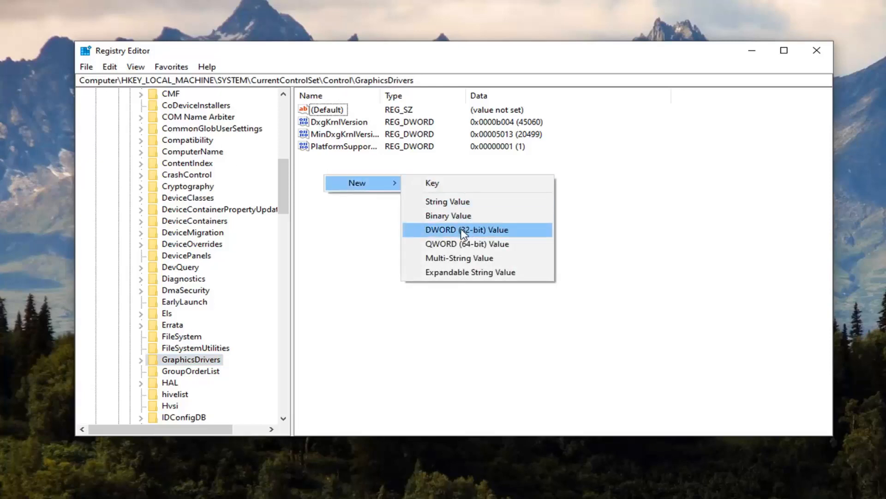
{"action": "mouse_move", "coordinate": [536, 236]}
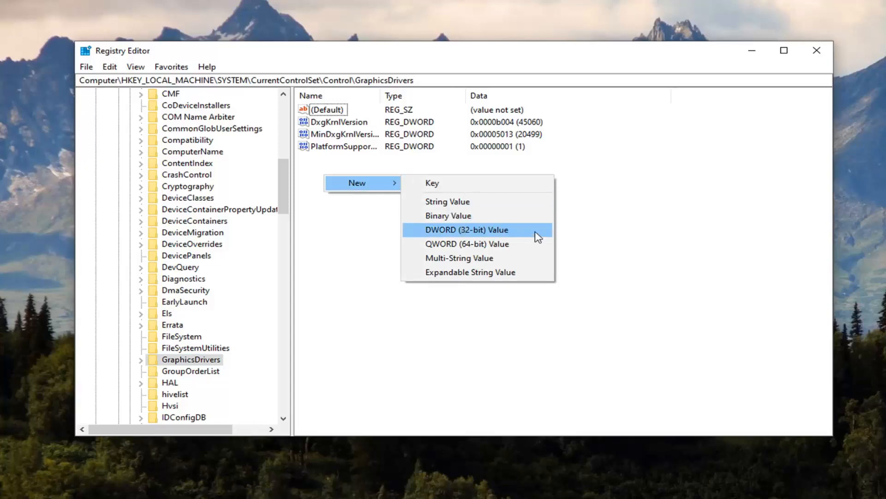
- Create a DWORD (32-bit) value named TdrDelay under GraphicsDrivers
{"action": "left_click", "coordinate": [465, 229]}
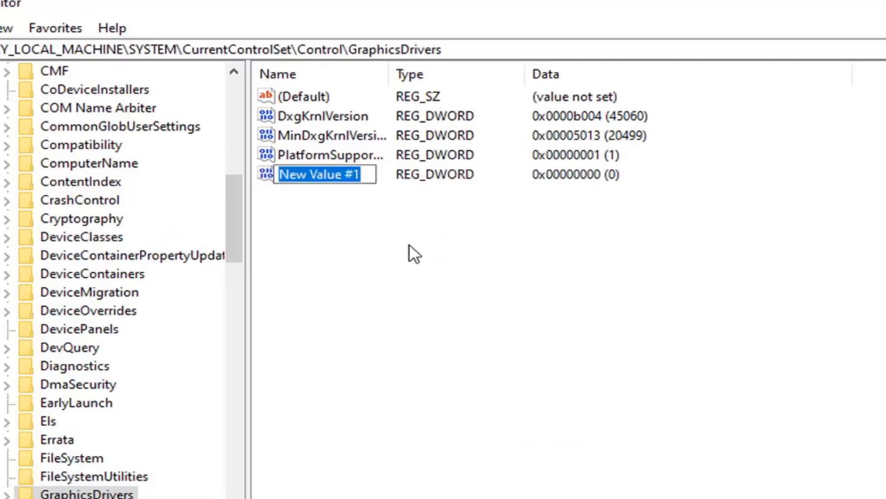
{"action": "type", "text": "Tdr"}
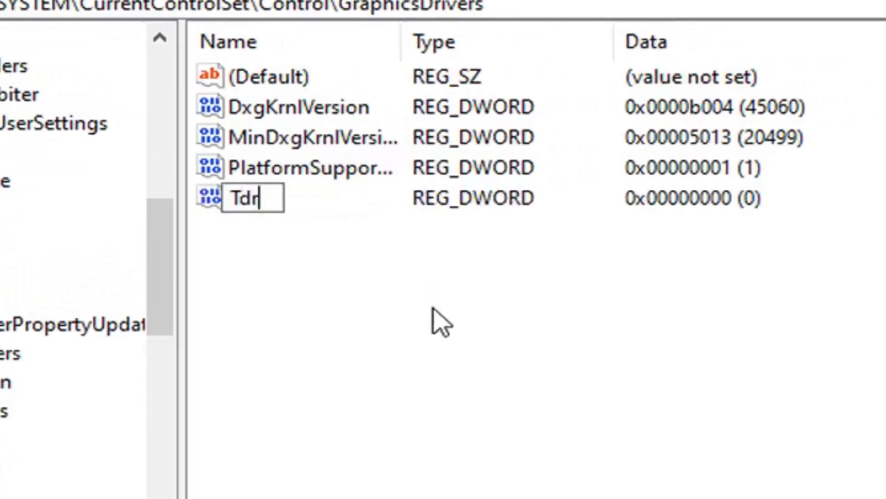
{"action": "type", "text": "Delay"}
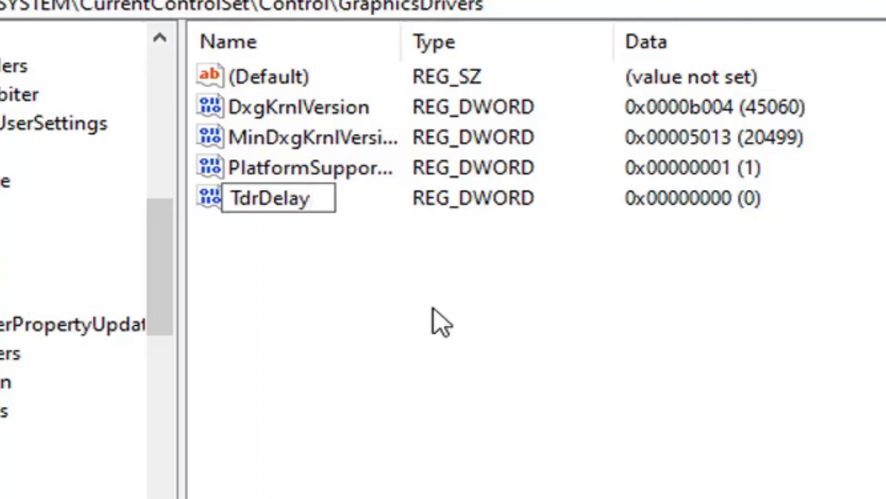
{"action": "left_click", "coordinate": [305, 198]}
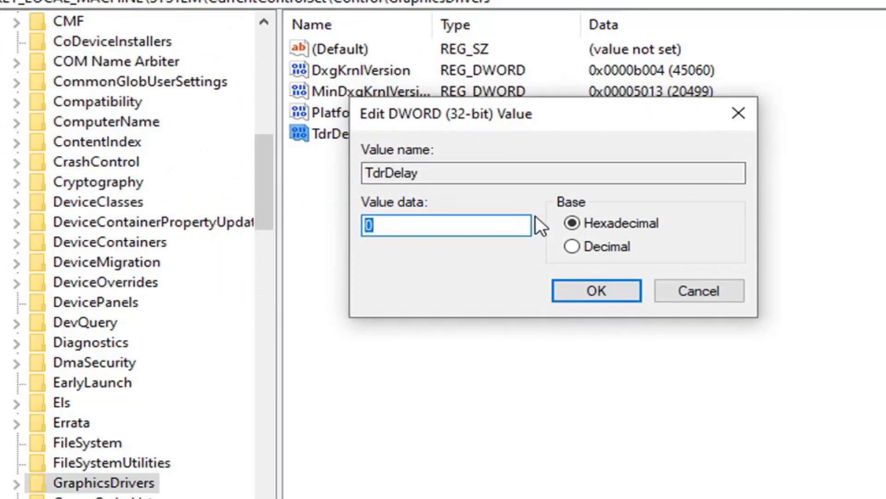
- Enter 5 as TdrDelay's value data and confirm
{"action": "type", "text": "5"}
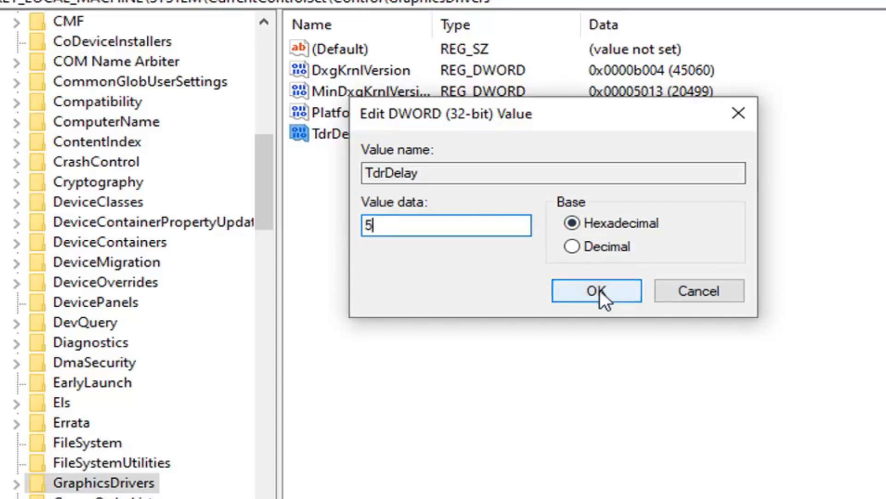
{"action": "left_click", "coordinate": [595, 290]}
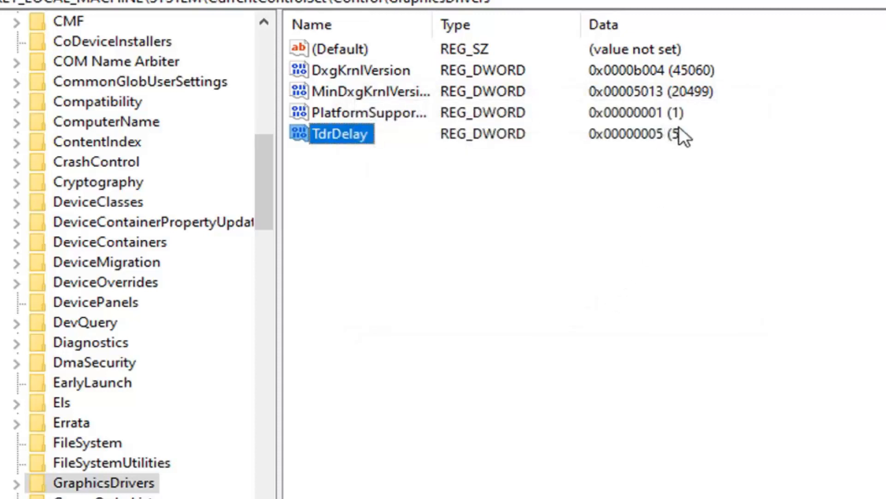
{"action": "mouse_move", "coordinate": [814, 110]}
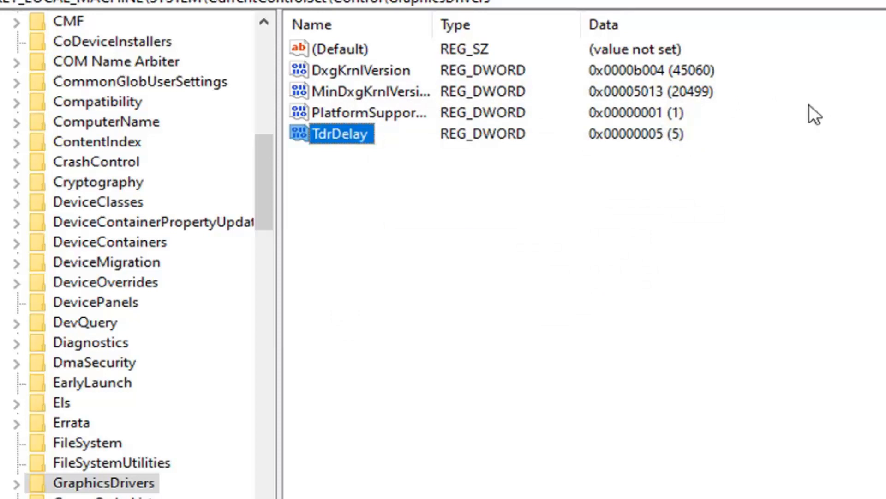